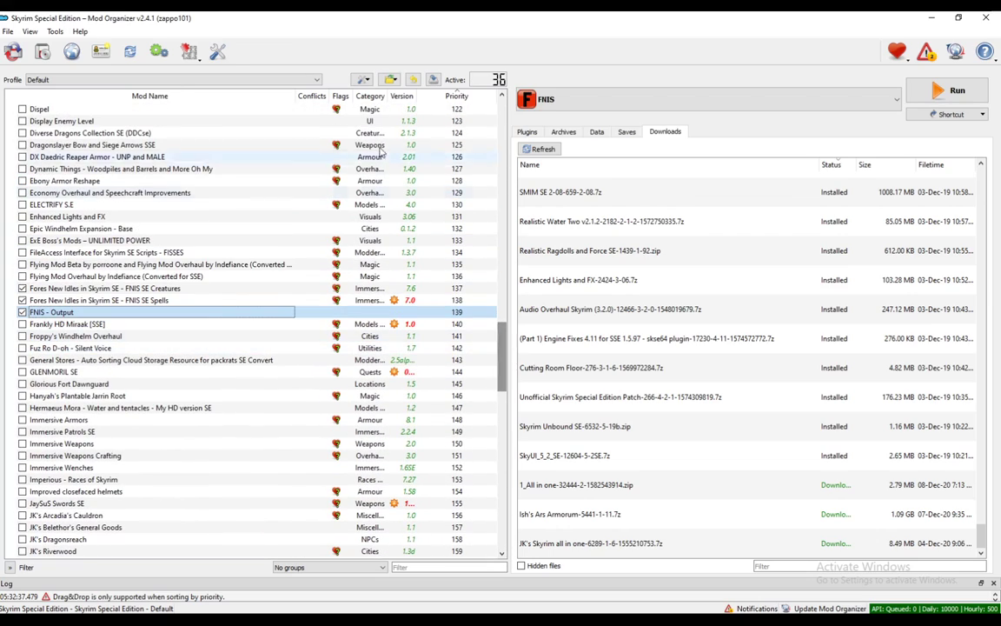
pyautogui.moveTo(233, 204)
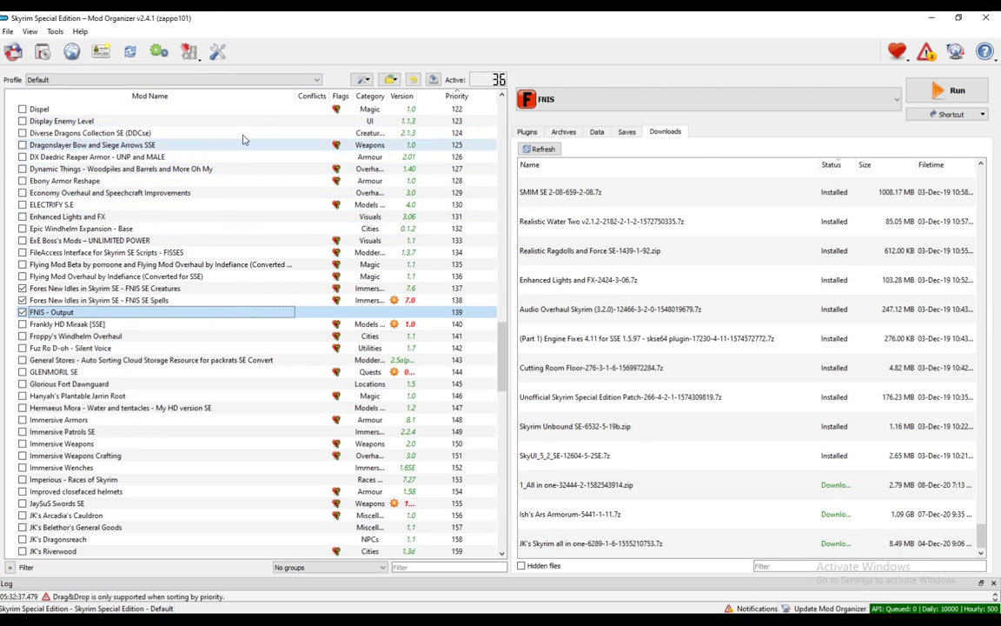
pyautogui.moveTo(223, 339)
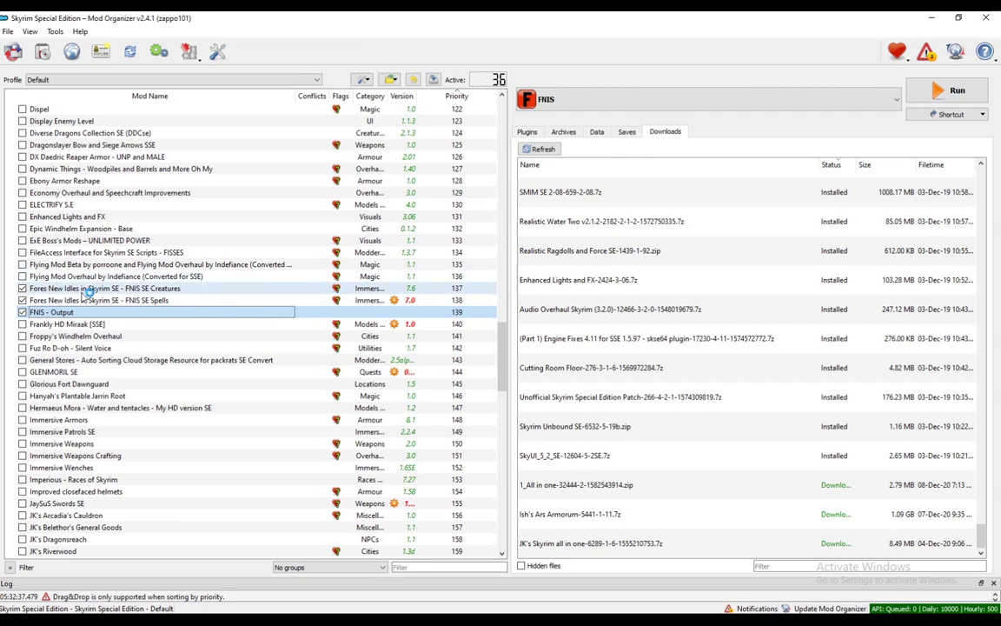
pyautogui.moveTo(99, 300)
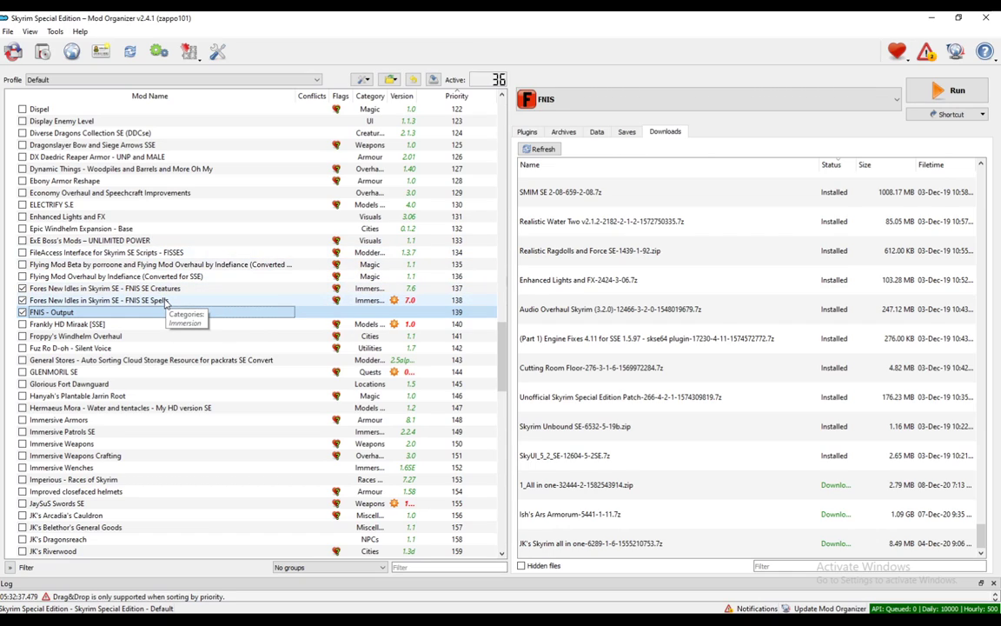
pyautogui.moveTo(208, 299)
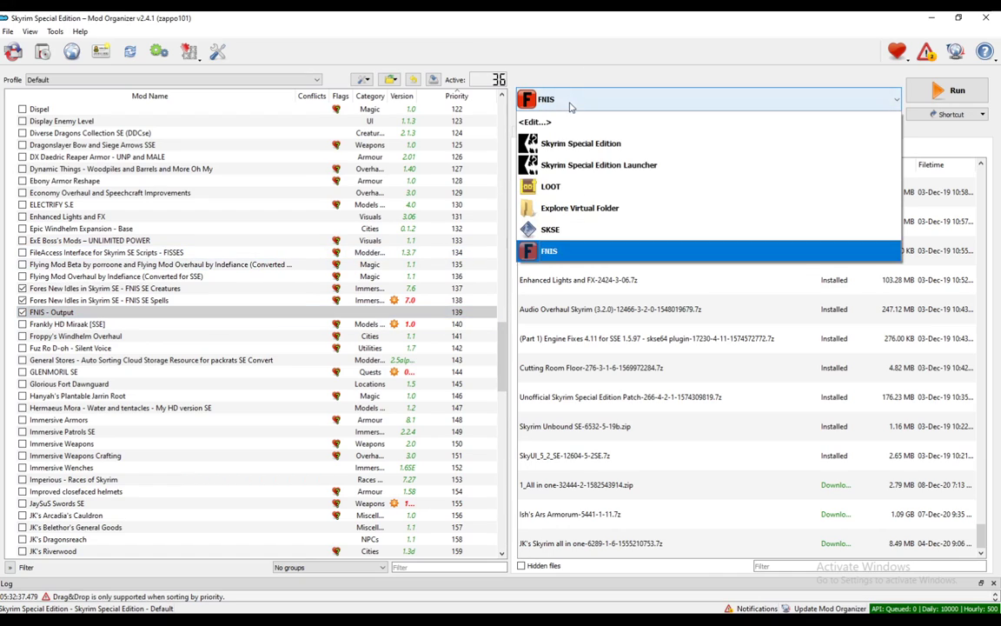
pyautogui.moveTo(565, 122)
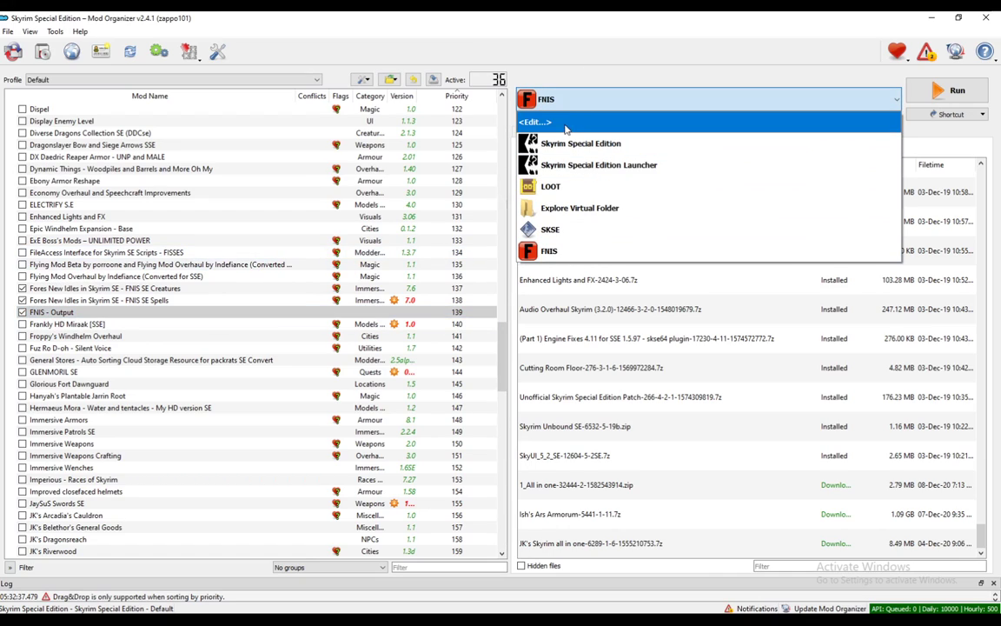
# Open the executables editor with its file browser for choosing a binary.
pyautogui.click(534, 122)
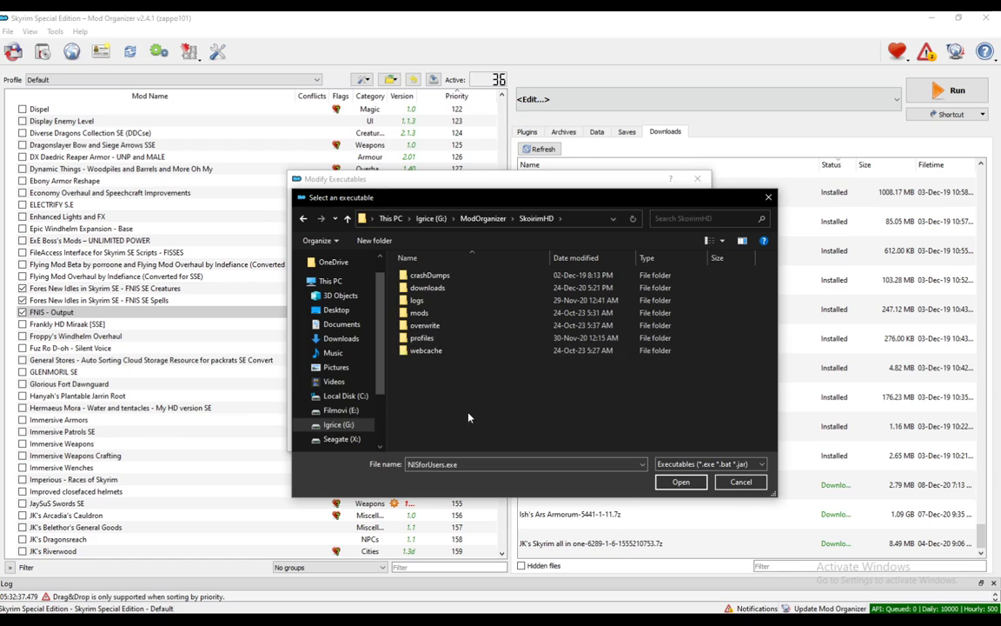
# Select GenerateFNISforUsers.exe from the FNIS SE mod's tools folder as the binary.
pyautogui.click(420, 312)
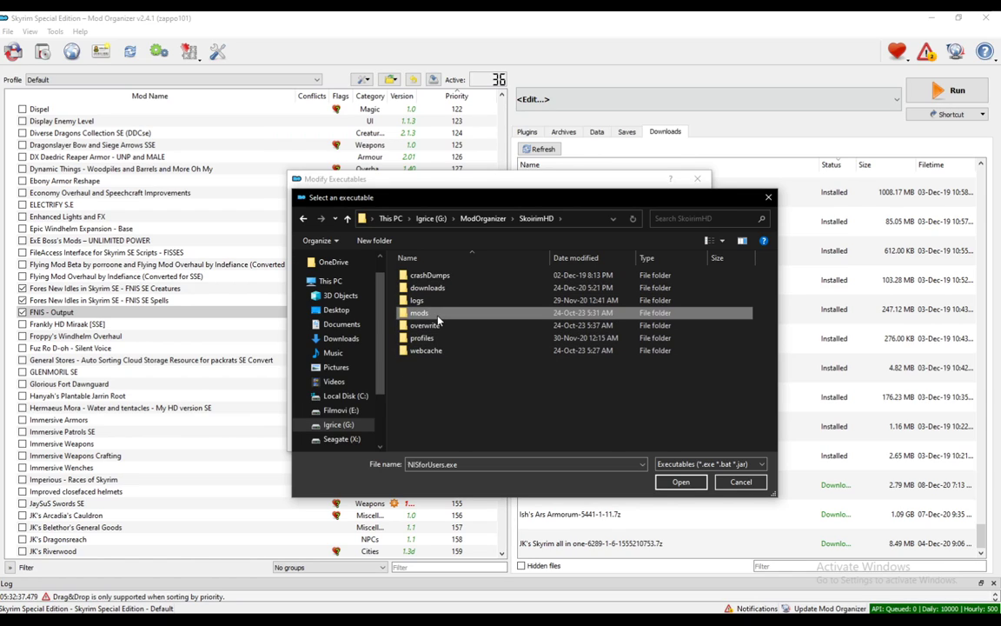
pyautogui.doubleClick(420, 313)
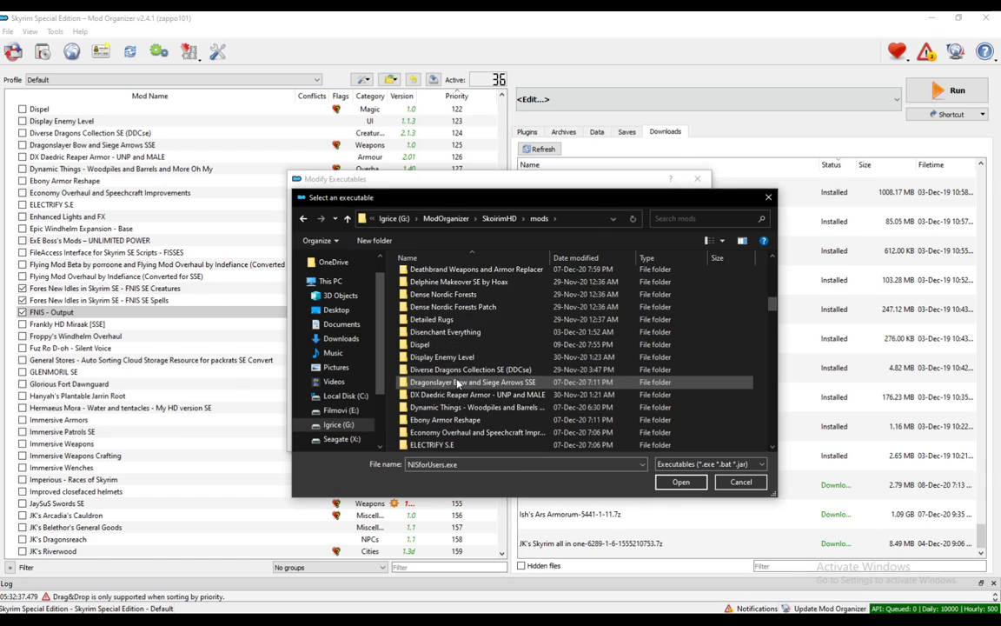
pyautogui.scroll(-3)
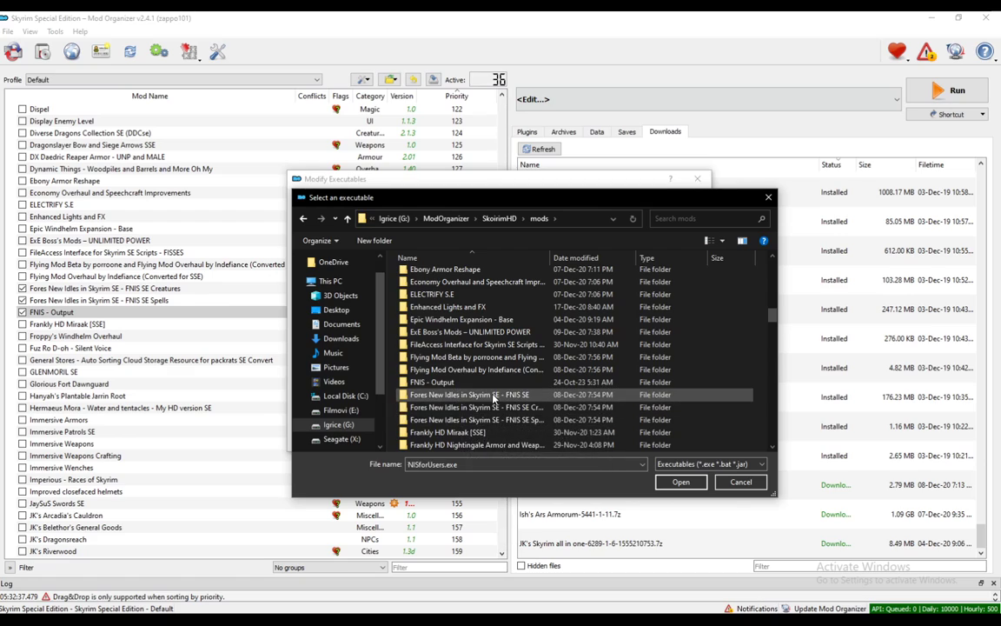
pyautogui.doubleClick(469, 394)
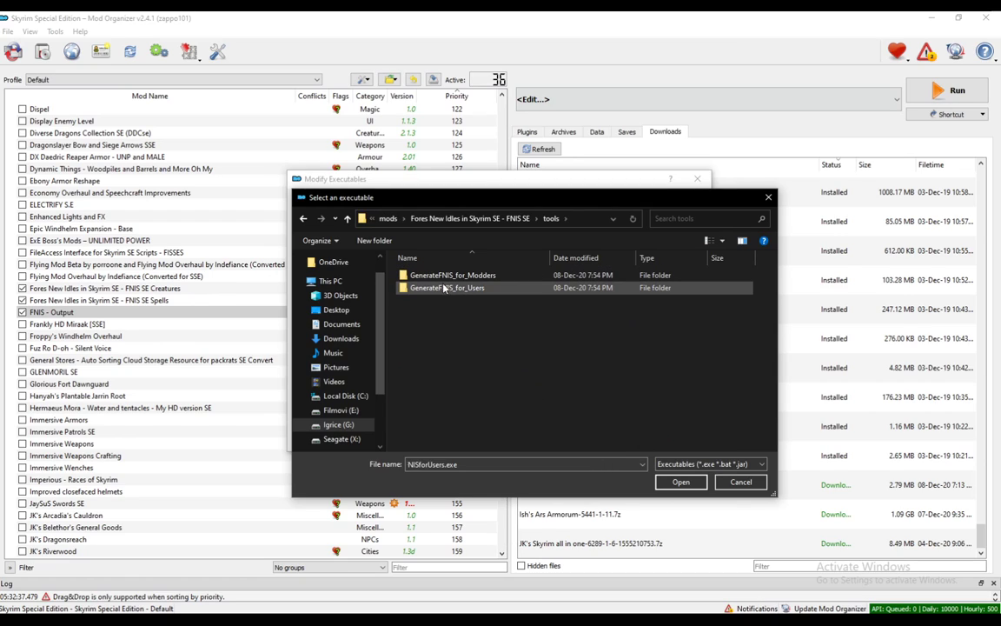
pyautogui.doubleClick(448, 288)
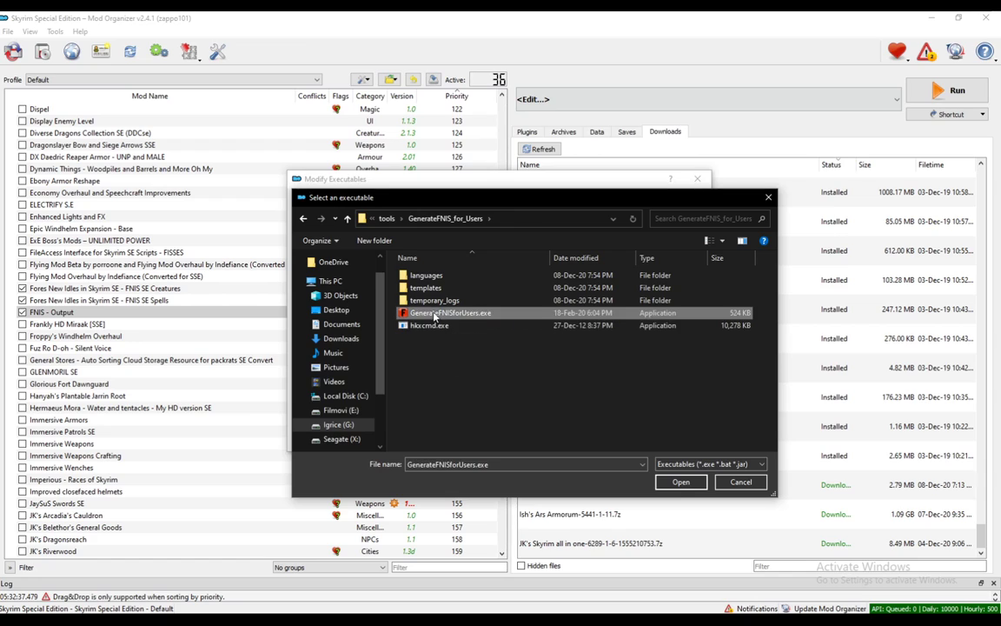
pyautogui.click(680, 481)
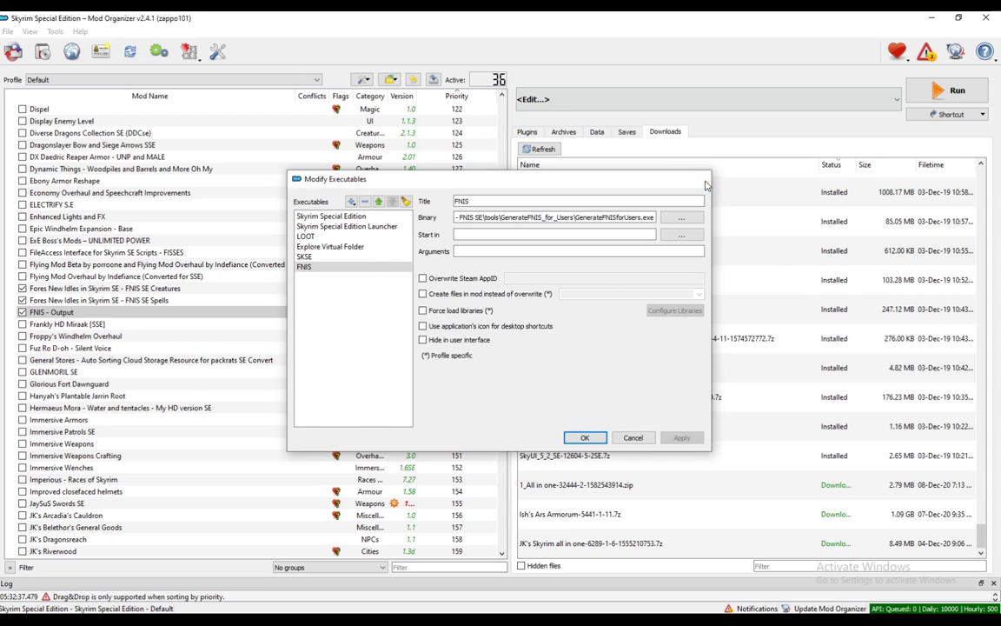
# Save the FNIS executable and launch it.
pyautogui.click(584, 437)
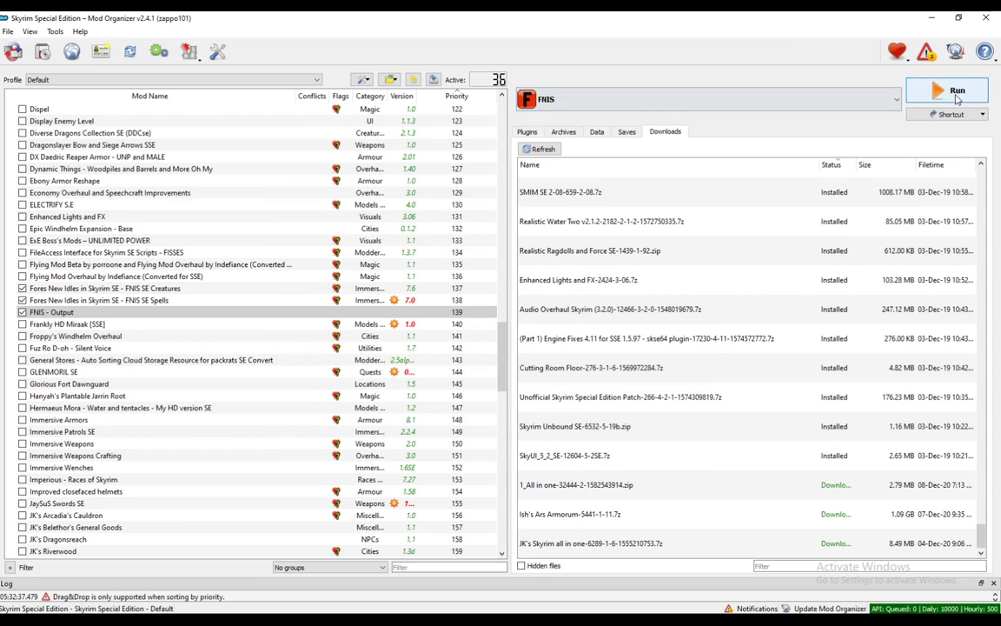
pyautogui.click(946, 90)
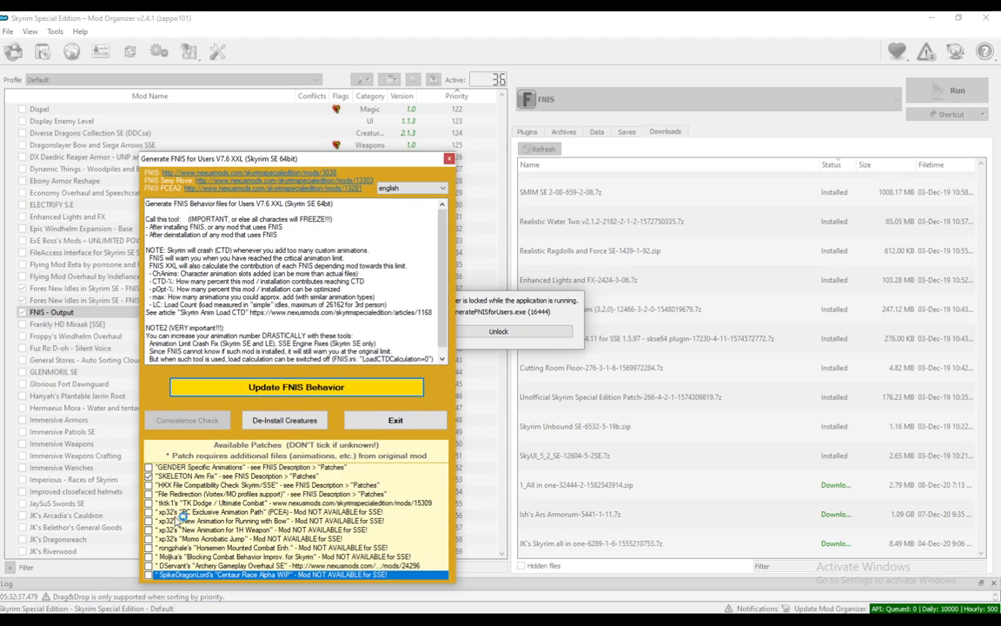
pyautogui.moveTo(374, 372)
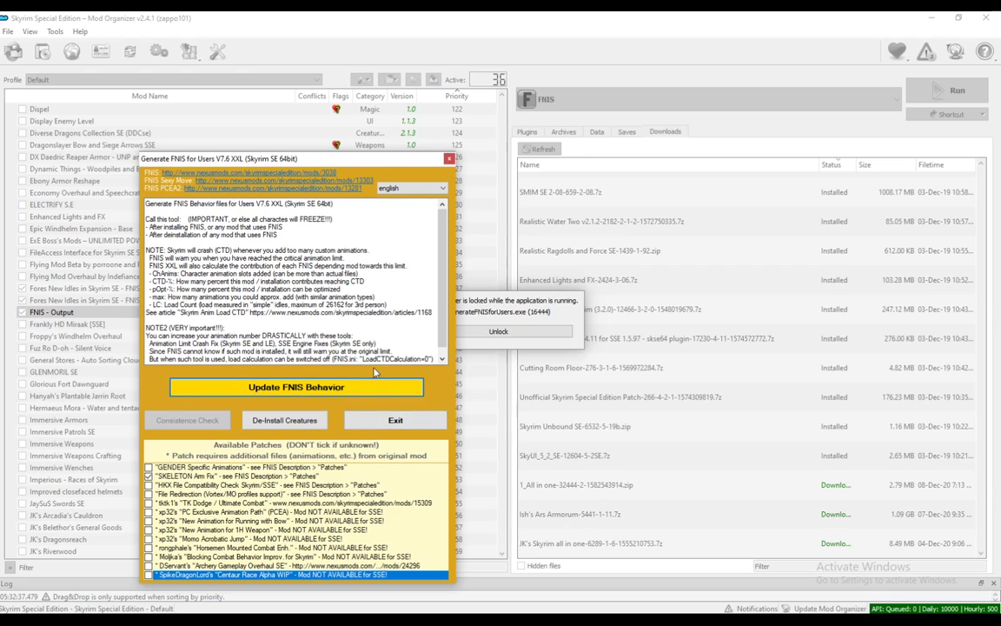
# Update FNIS behaviors for 94 animations, run the consistency check, and exit.
pyautogui.click(395, 420)
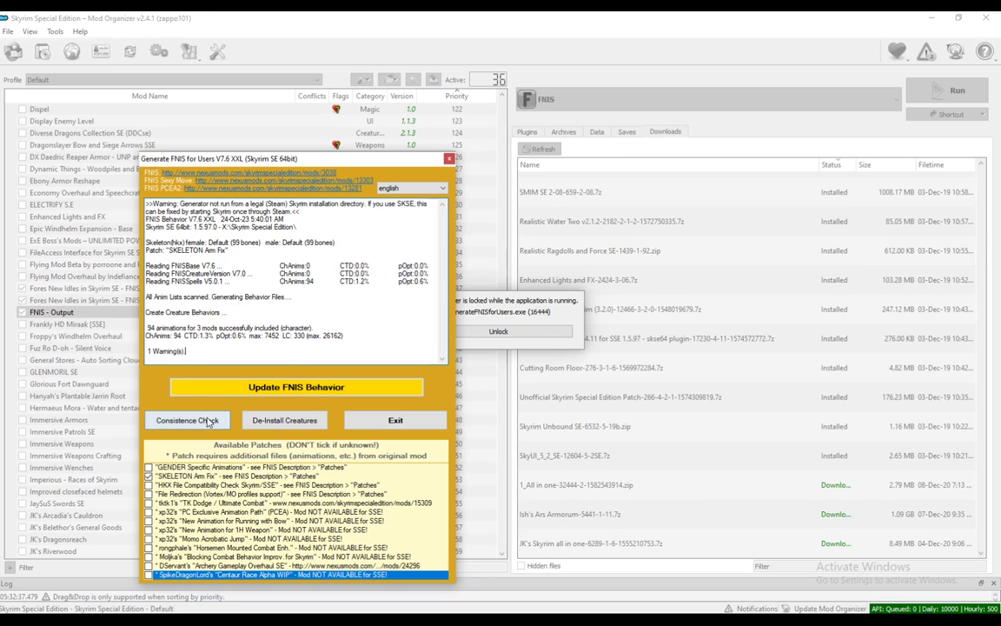
pyautogui.click(187, 419)
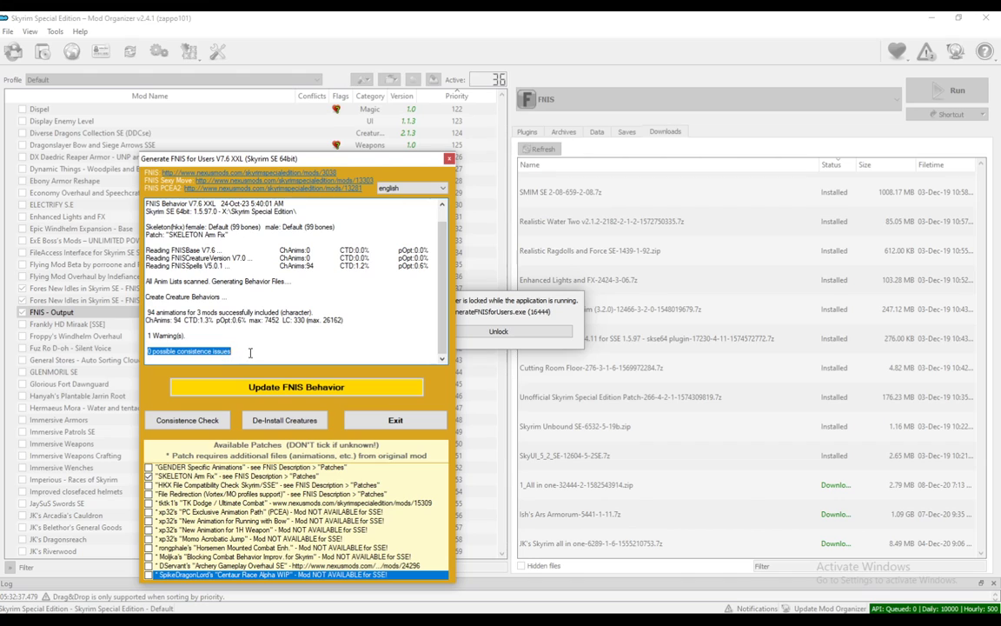
pyautogui.click(395, 419)
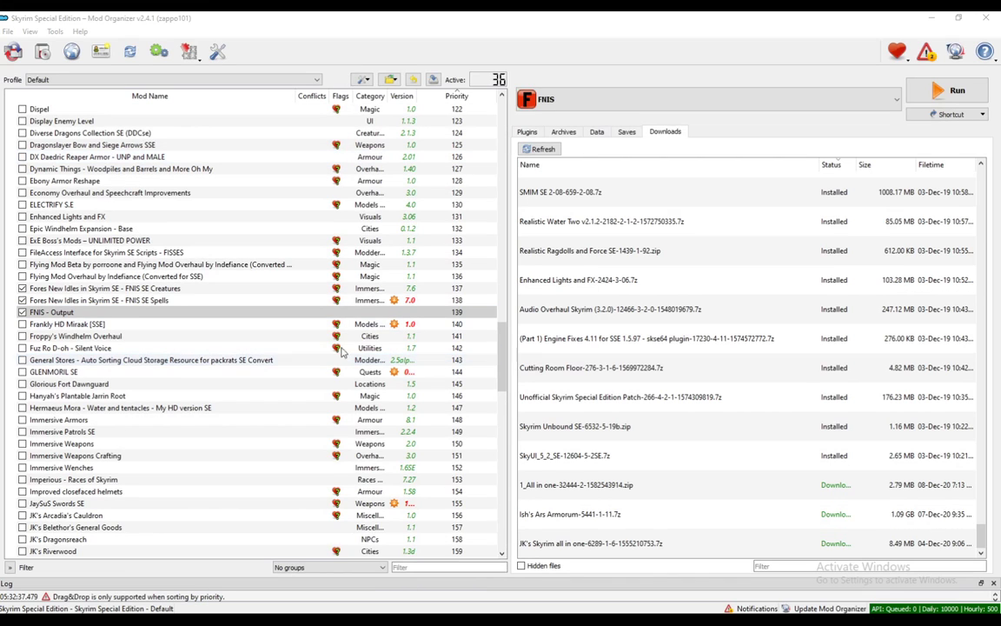
# Choose Move content to Mod on Overwrite at the bottom of the mod list.
pyautogui.scroll(-3)
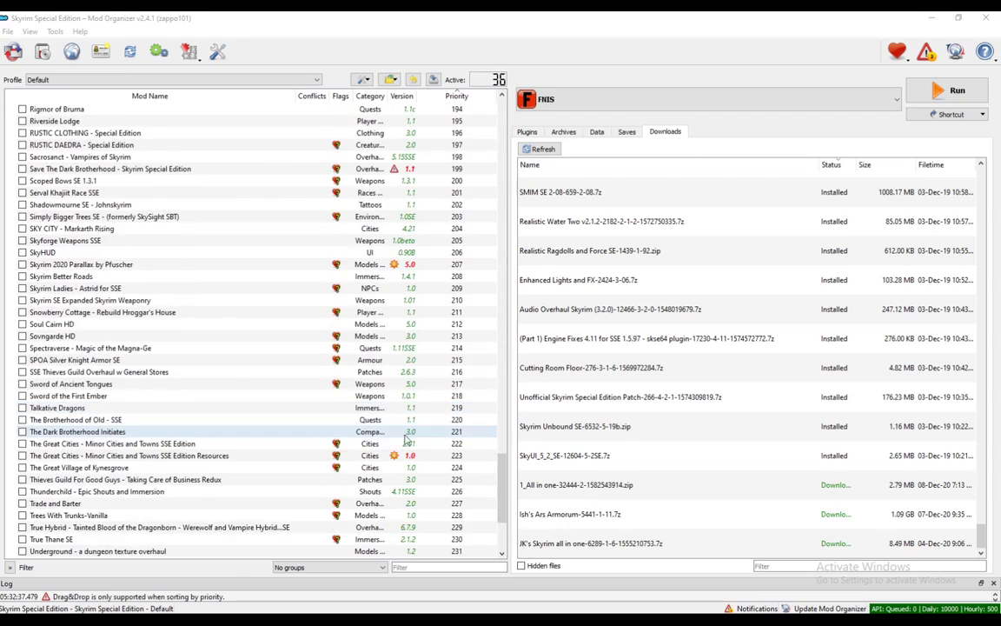
pyautogui.scroll(-3)
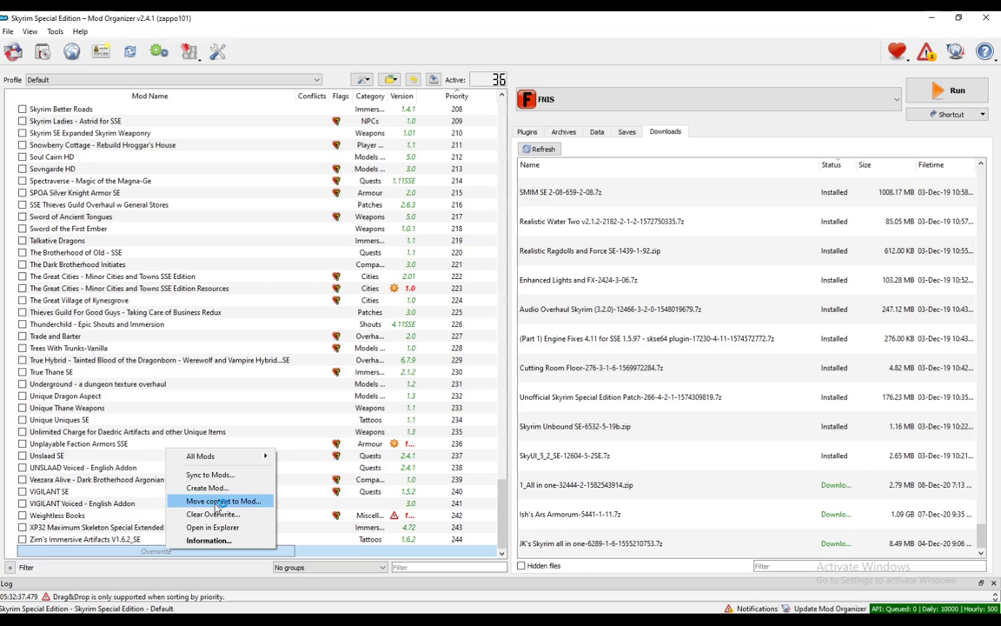
pyautogui.click(207, 487)
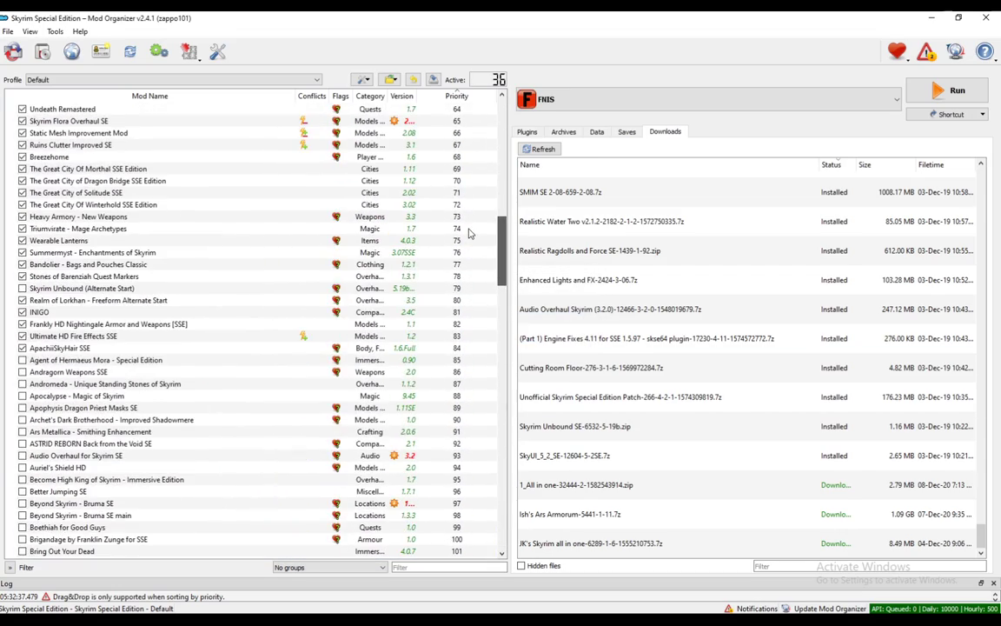
pyautogui.scroll(-3)
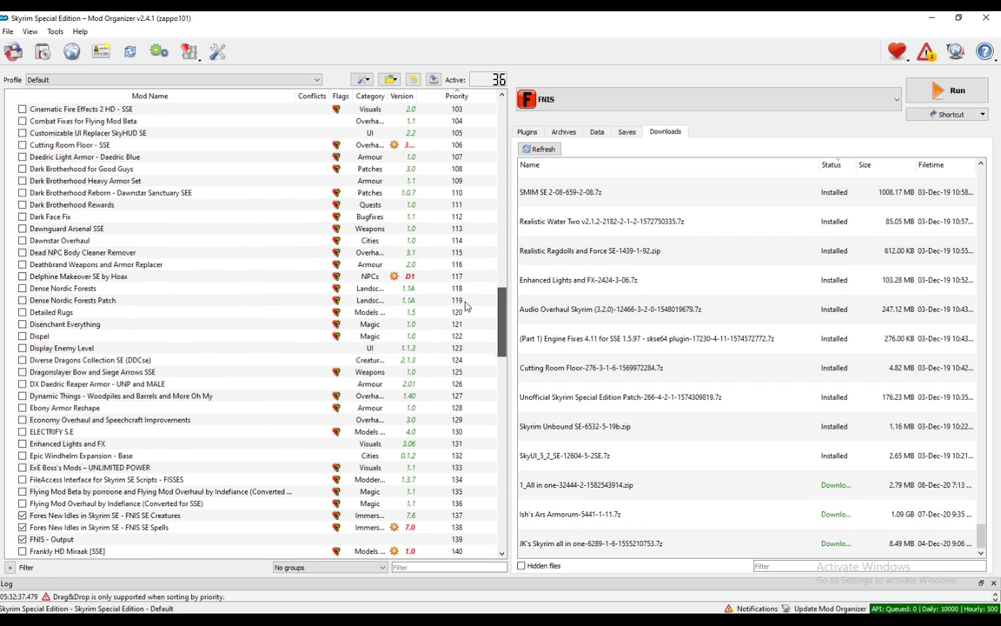
pyautogui.scroll(-3)
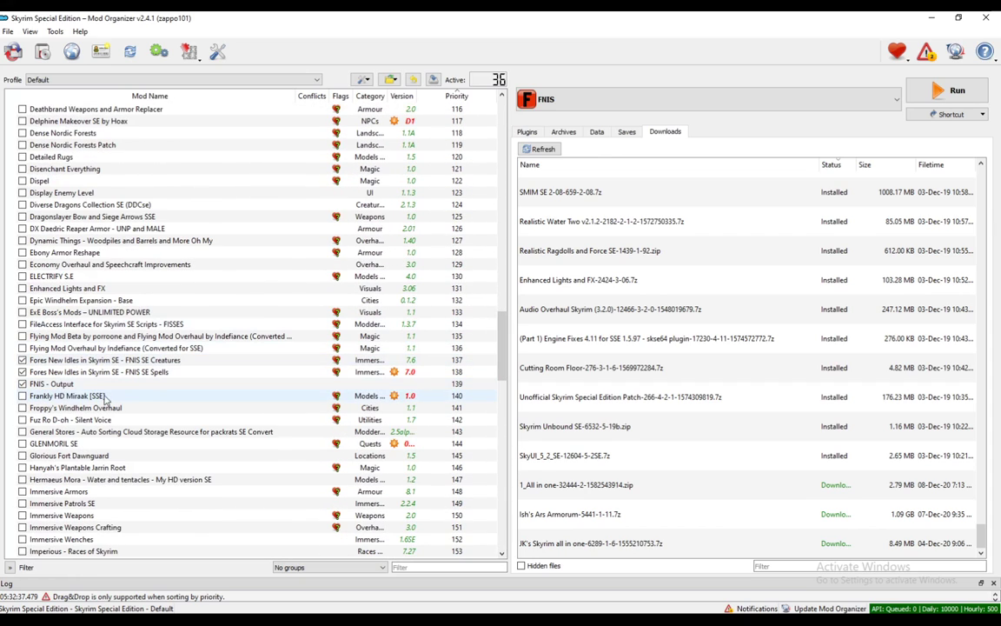
pyautogui.moveTo(204, 363)
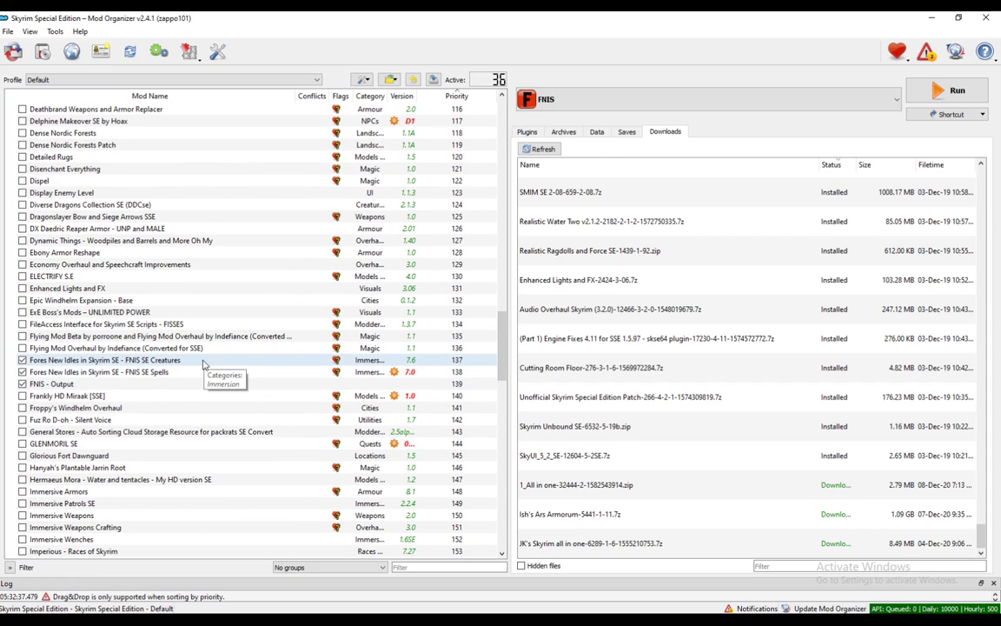